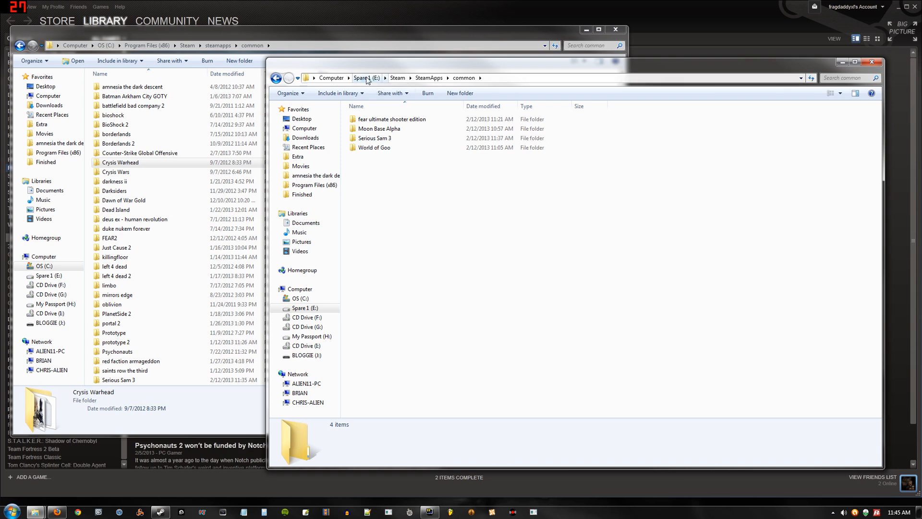
Compare free space in the Computer overview: 78.6 GB on OS (C:) versus 209 GB on Spare 1 (E:)
{"action": "left_click", "coordinate": [366, 77]}
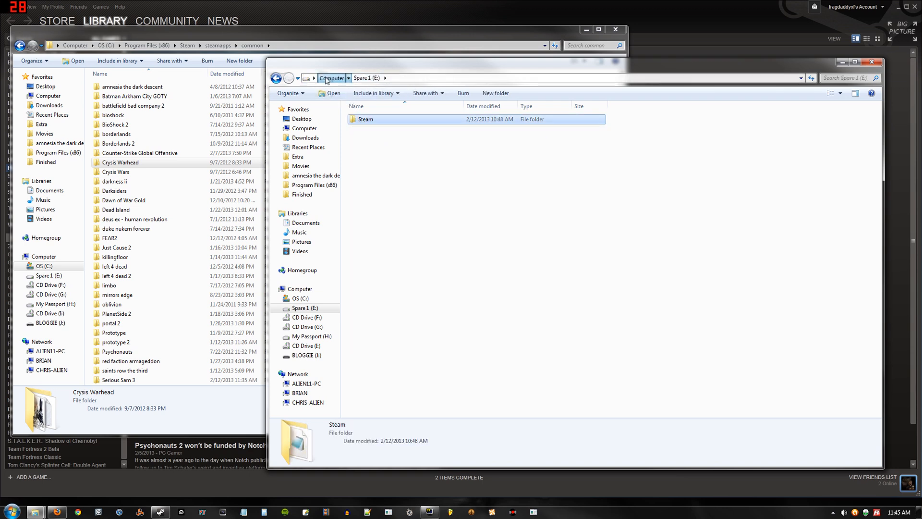
{"action": "left_click", "coordinate": [331, 78]}
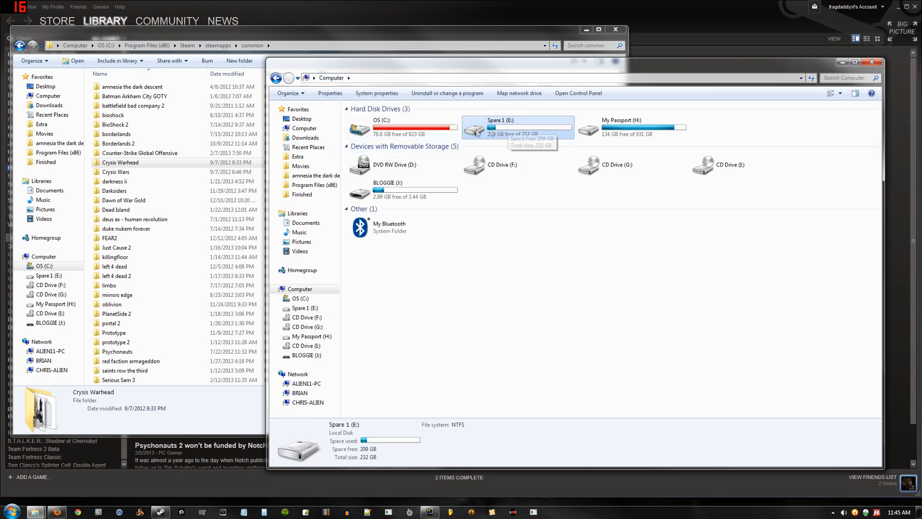
{"action": "left_click", "coordinate": [402, 128]}
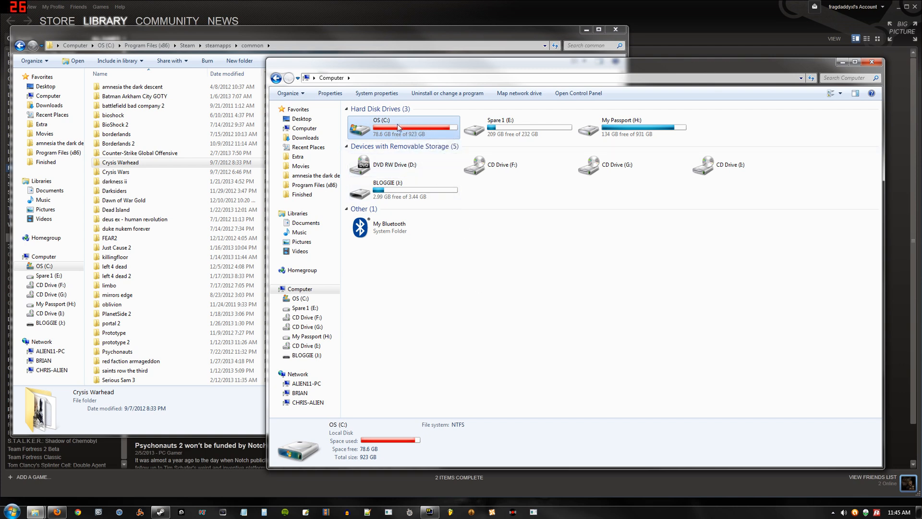
{"action": "left_click", "coordinate": [517, 127]}
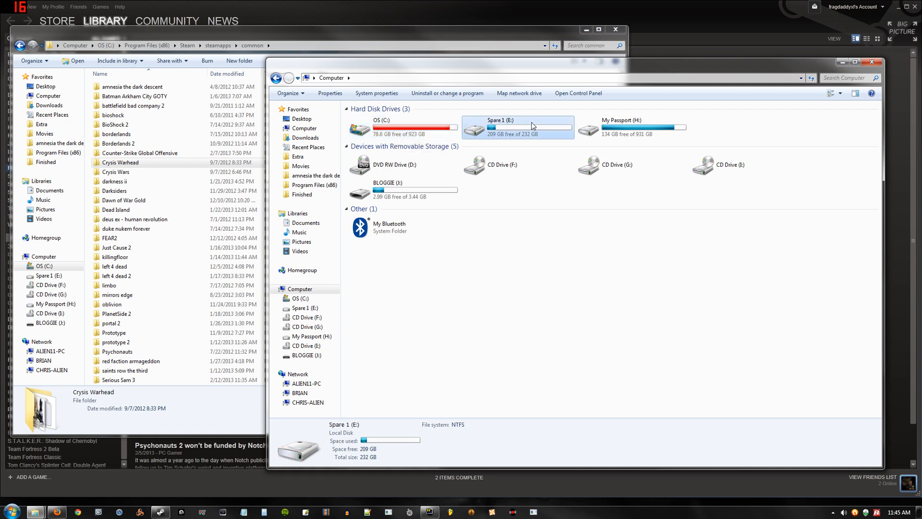
{"action": "mouse_move", "coordinate": [531, 128]}
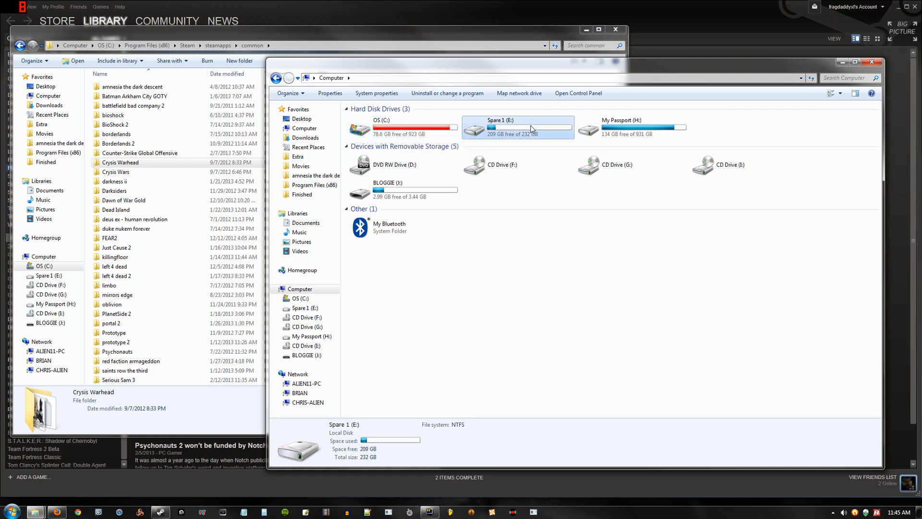
{"action": "mouse_move", "coordinate": [518, 268]}
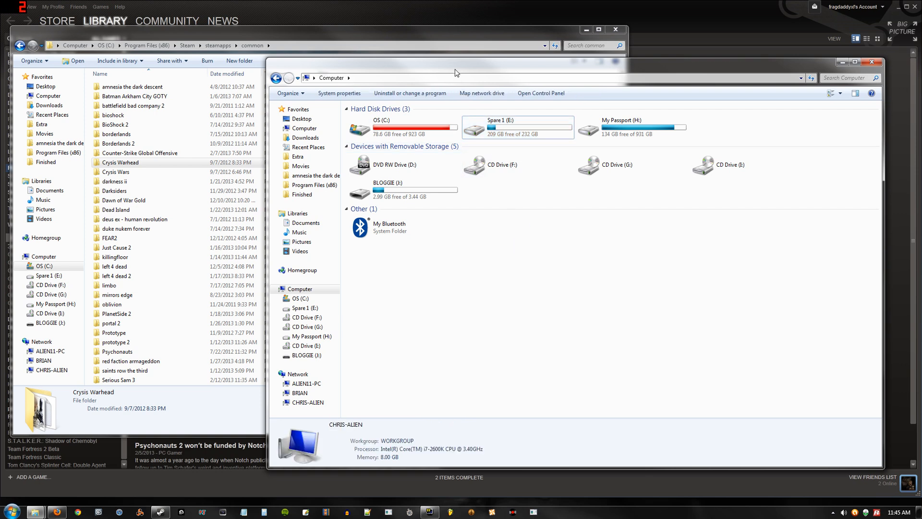
{"action": "left_click", "coordinate": [402, 126]}
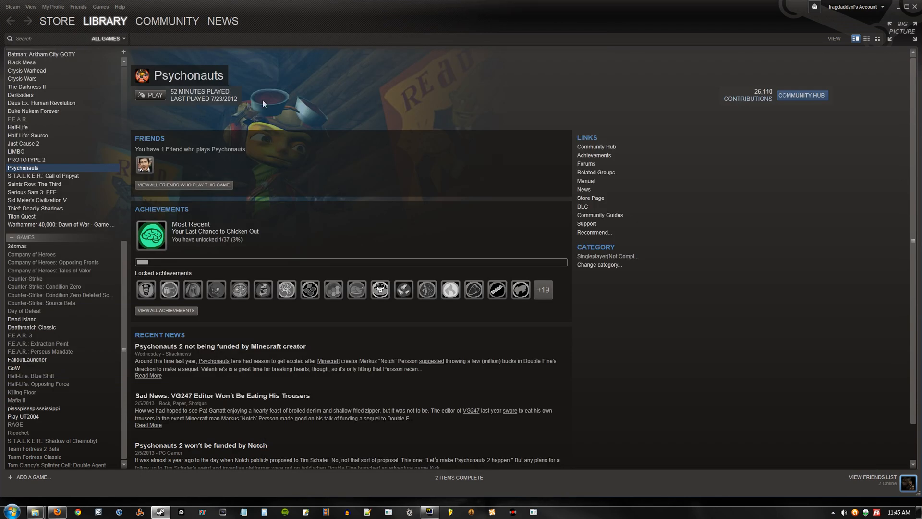
{"action": "mouse_move", "coordinate": [331, 239]}
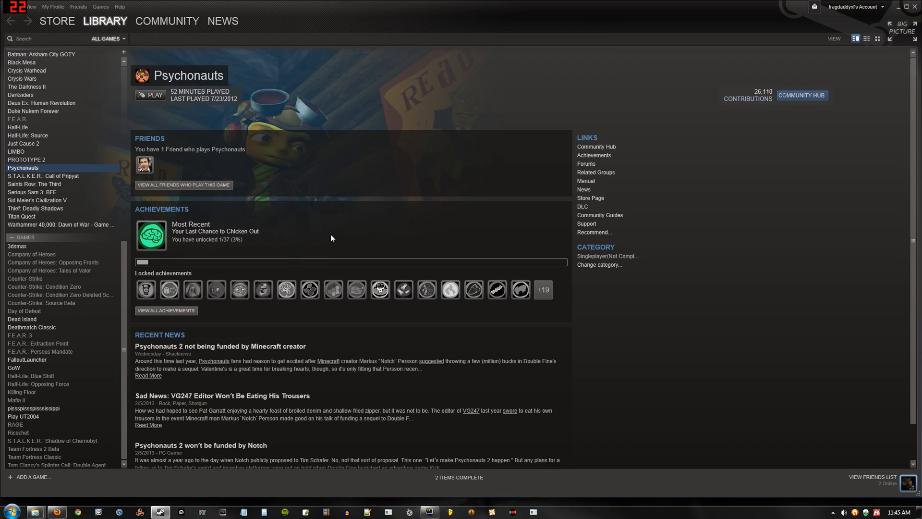
{"action": "mouse_move", "coordinate": [57, 21]}
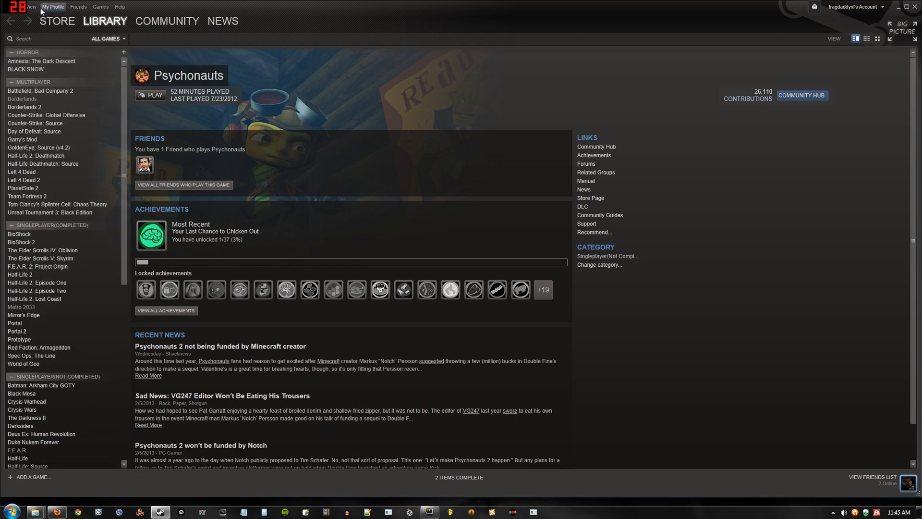
Show Steam's Settings at the Downloads + Cloud page via the Steam menu
{"action": "left_click", "coordinate": [9, 7]}
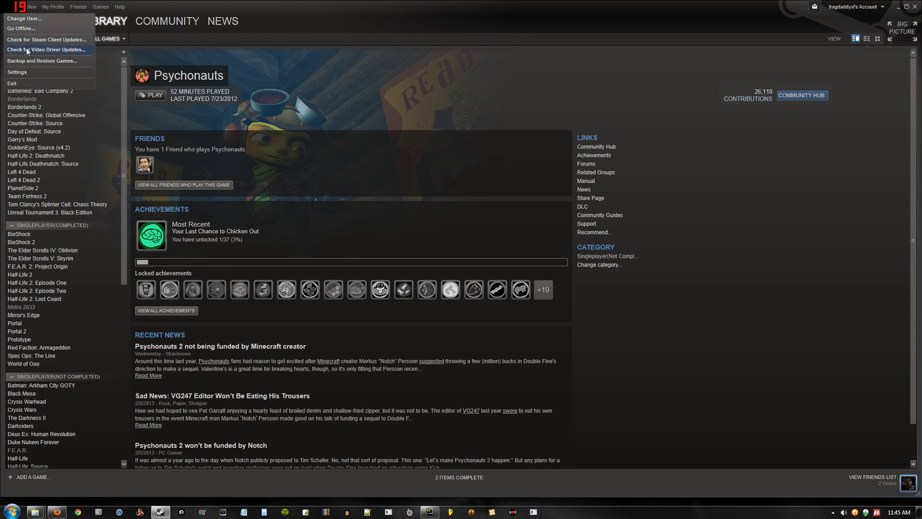
{"action": "left_click", "coordinate": [18, 72]}
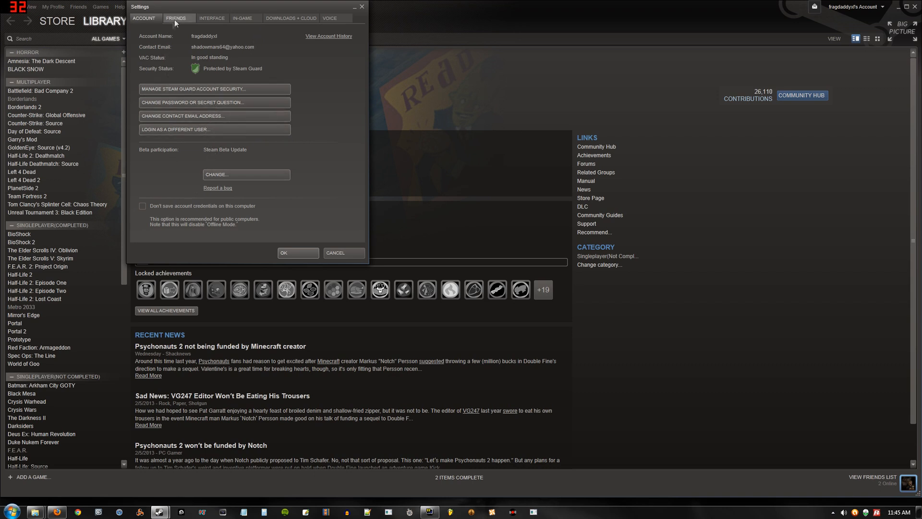
{"action": "left_click", "coordinate": [290, 18]}
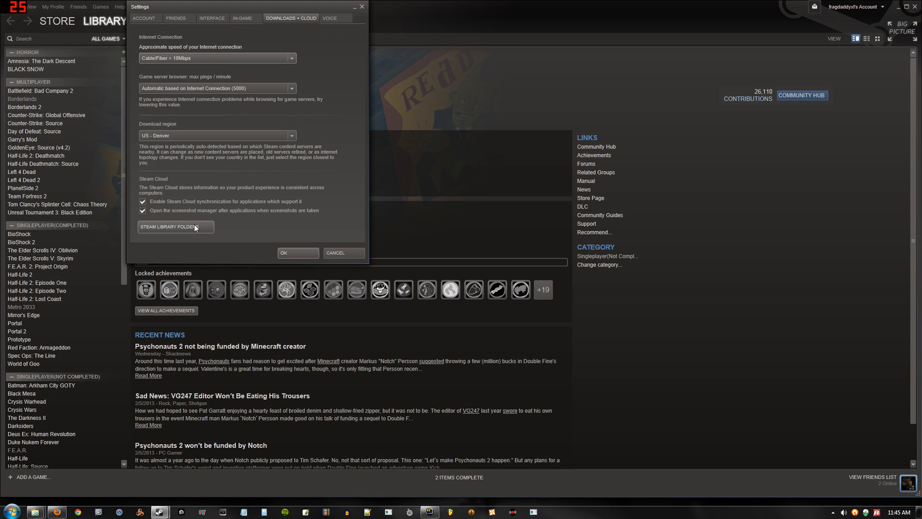
Review the Steam Library Folders (C:\Program Files (x86)\Steam and E:\Steam), cancelling an extra folder add
{"action": "left_click", "coordinate": [175, 226]}
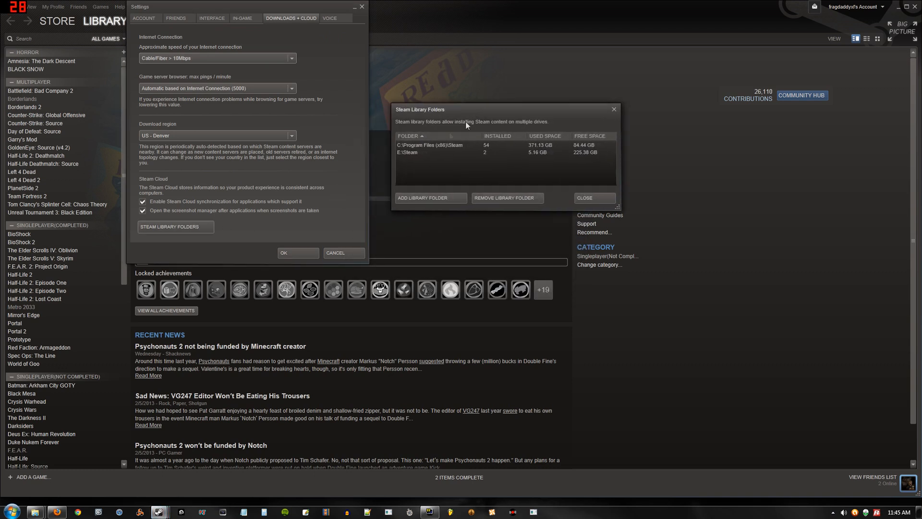
{"action": "left_click", "coordinate": [433, 145]}
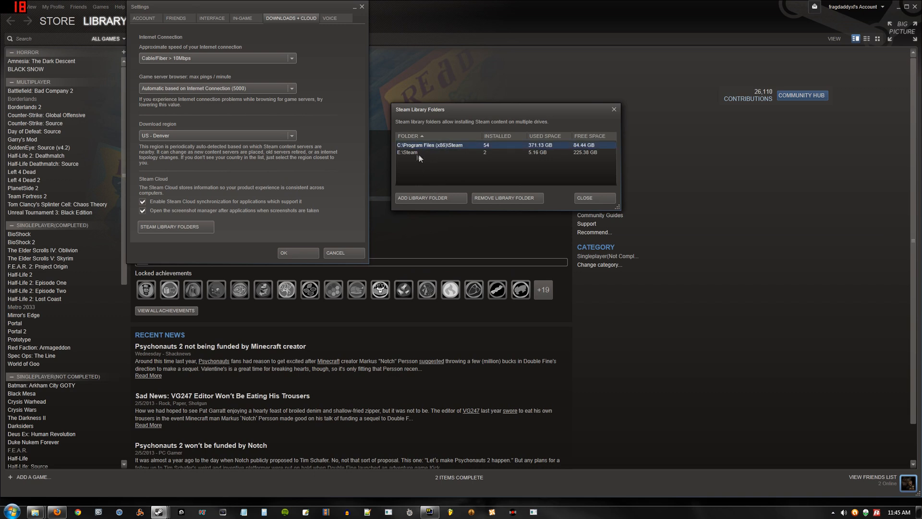
{"action": "left_click", "coordinate": [408, 152]}
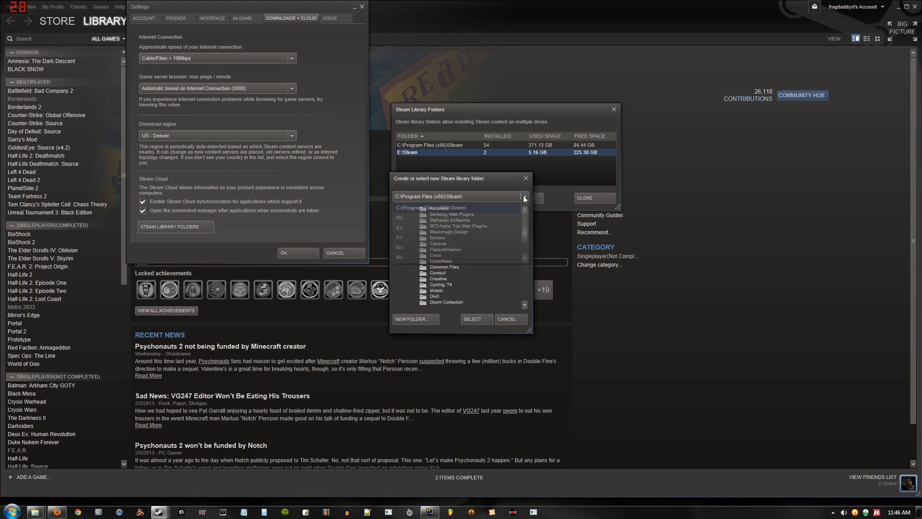
{"action": "left_click", "coordinate": [401, 228]}
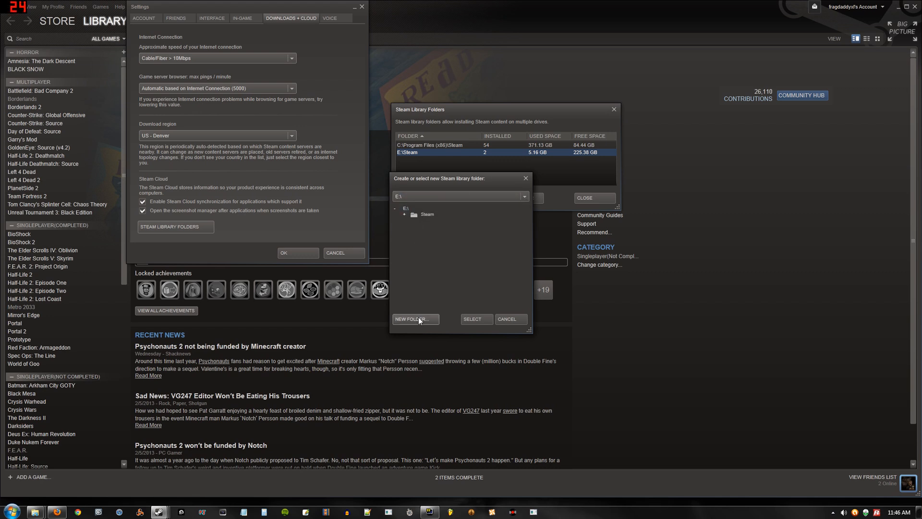
{"action": "mouse_move", "coordinate": [427, 313]}
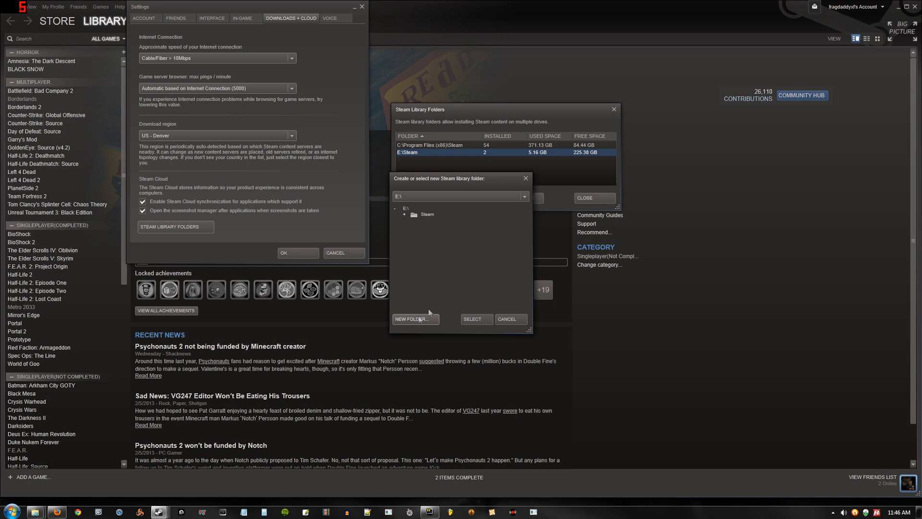
{"action": "left_click", "coordinate": [427, 213]}
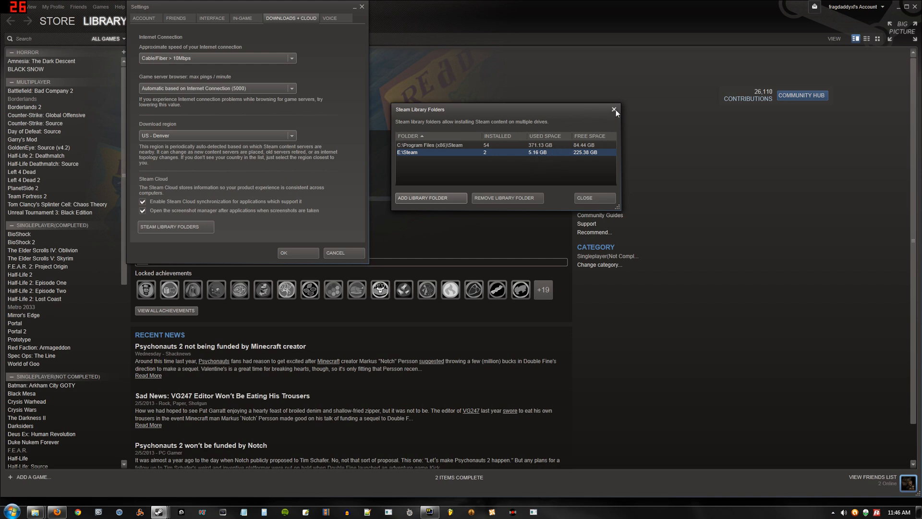
Close the settings dialogs and choose Backup Game Files for Psychonauts in the library list
{"action": "left_click", "coordinate": [615, 110]}
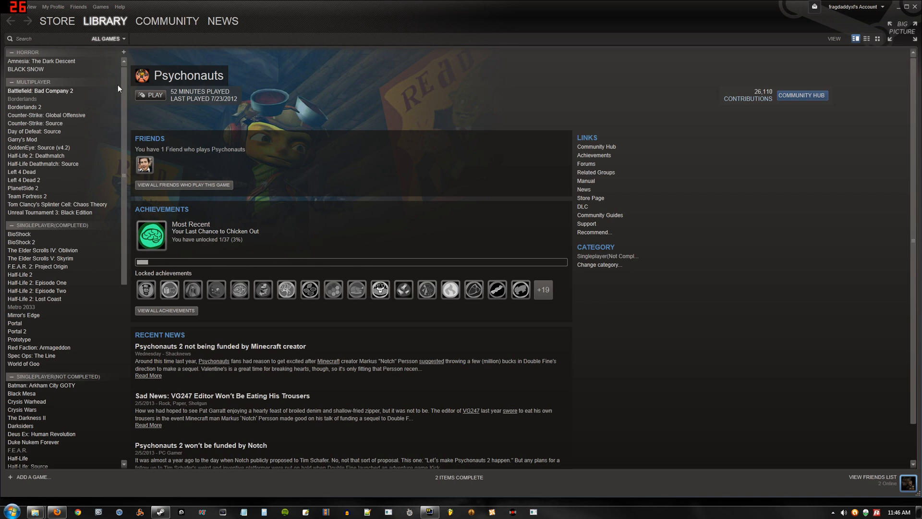
{"action": "scroll", "scroll_direction": "down", "scroll_amount": 3}
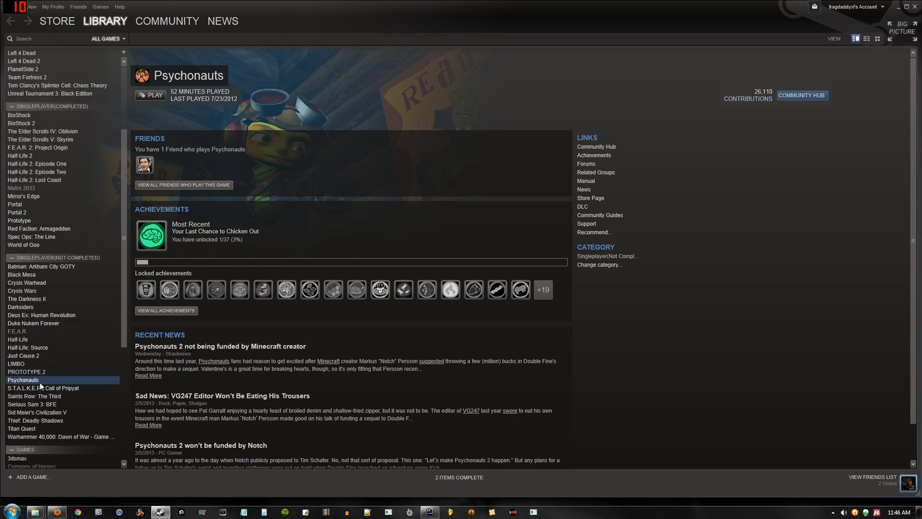
{"action": "right_click", "coordinate": [22, 380]}
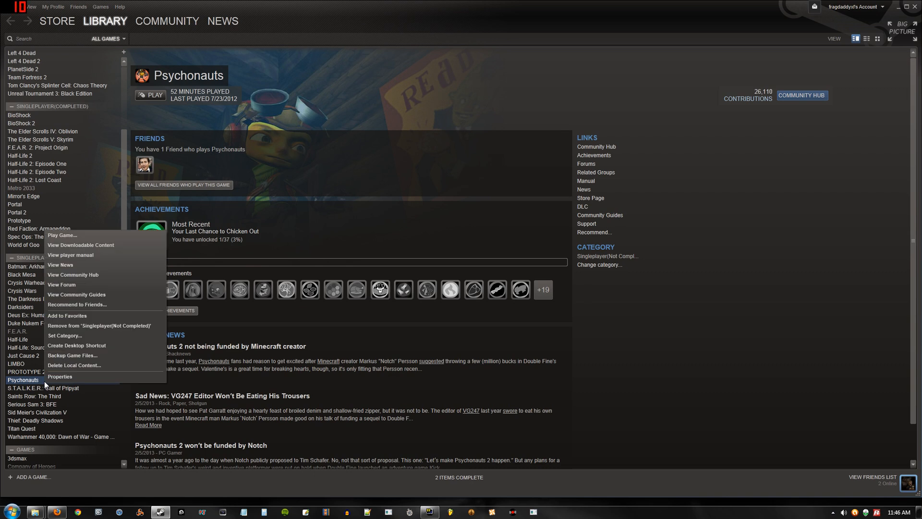
{"action": "mouse_move", "coordinate": [83, 356]}
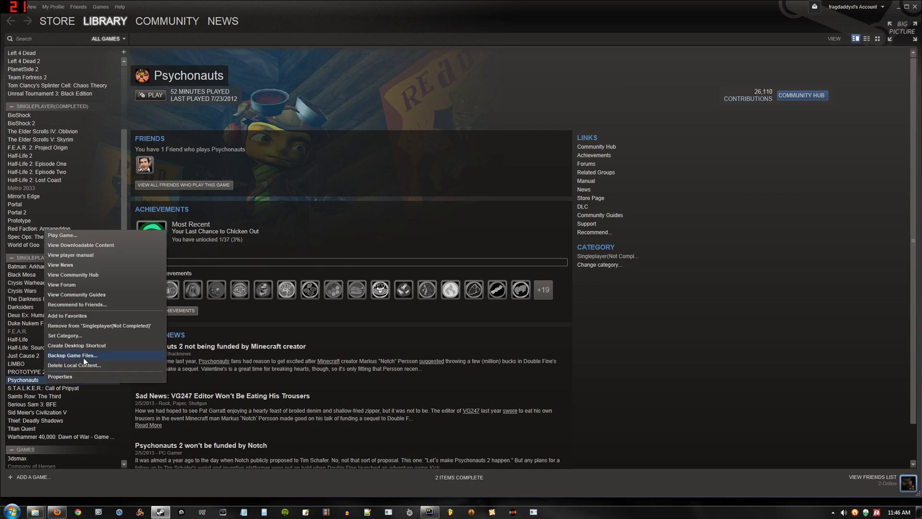
{"action": "left_click", "coordinate": [72, 356]}
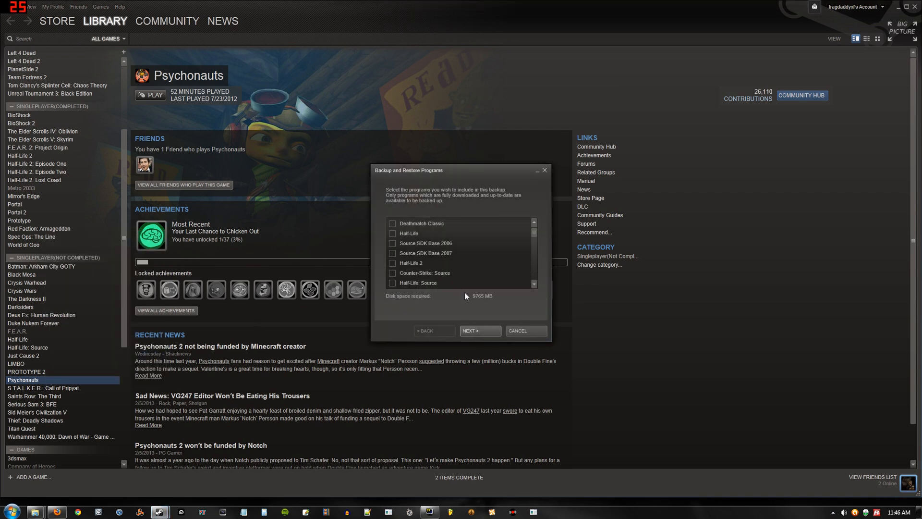
Run the backup wizard with Psychonauts selected, default Backups destination and DVD (4.7 GB) file size
{"action": "scroll", "scroll_direction": "down", "scroll_amount": 3}
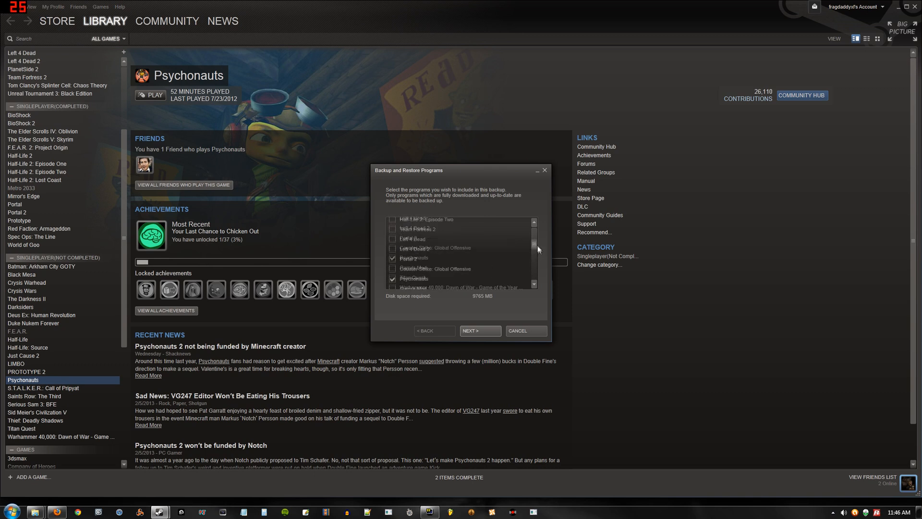
{"action": "scroll", "scroll_direction": "down", "scroll_amount": 3}
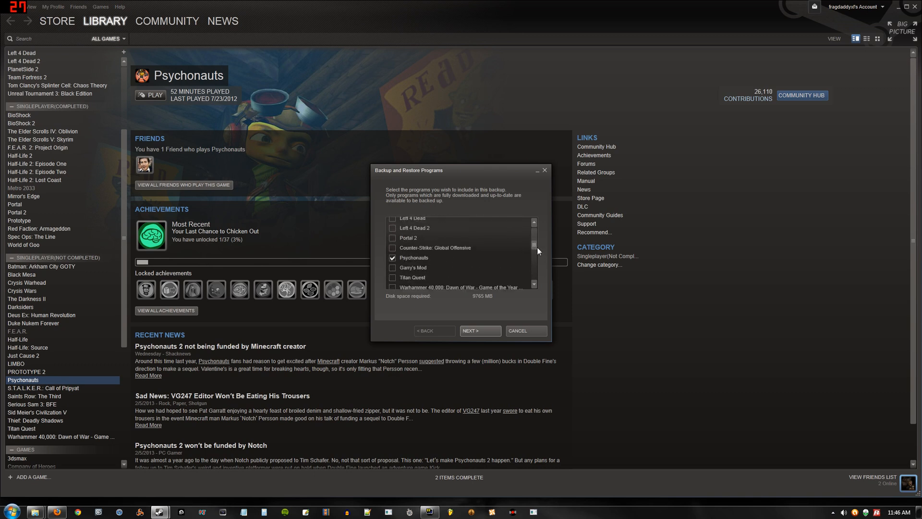
{"action": "mouse_move", "coordinate": [405, 263]}
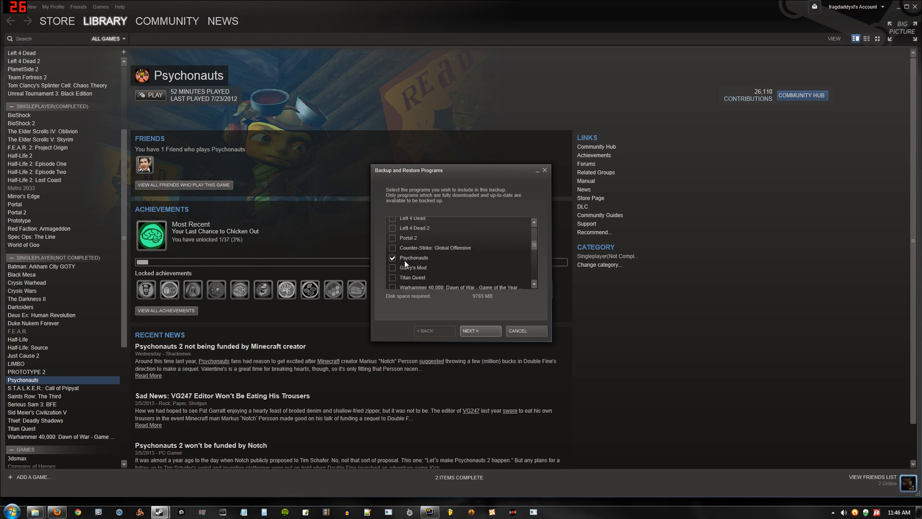
{"action": "left_click", "coordinate": [481, 330]}
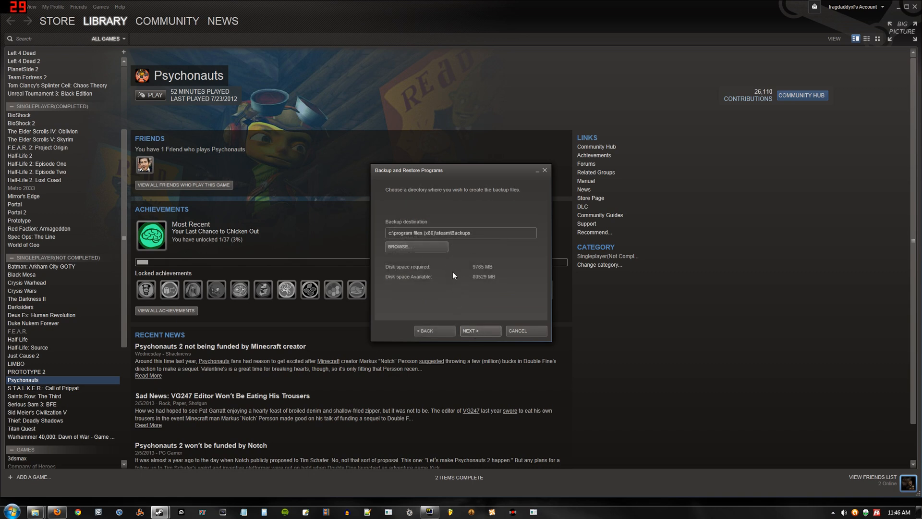
{"action": "left_click", "coordinate": [478, 330]}
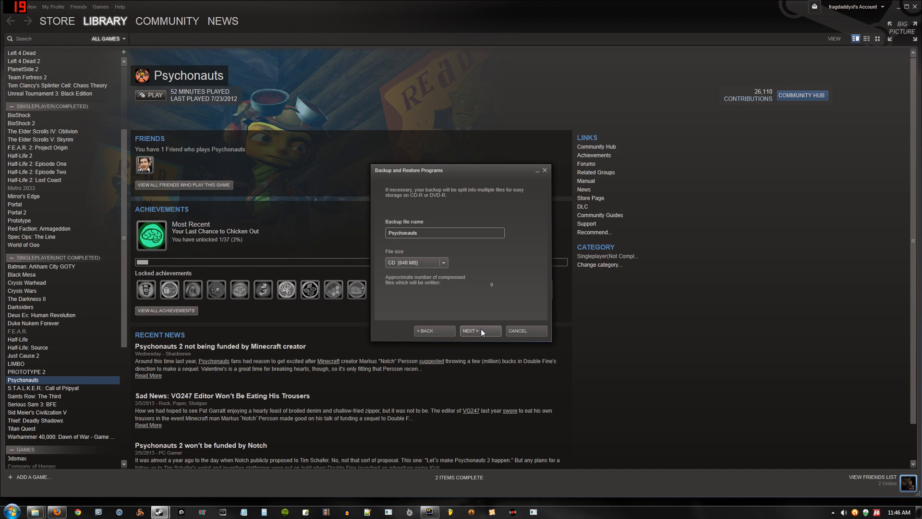
{"action": "left_click", "coordinate": [416, 262]}
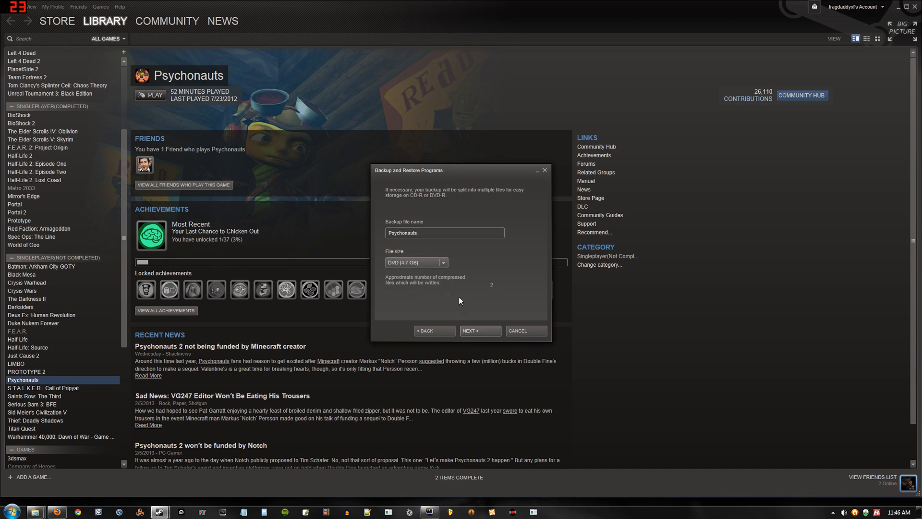
{"action": "mouse_move", "coordinate": [486, 333]}
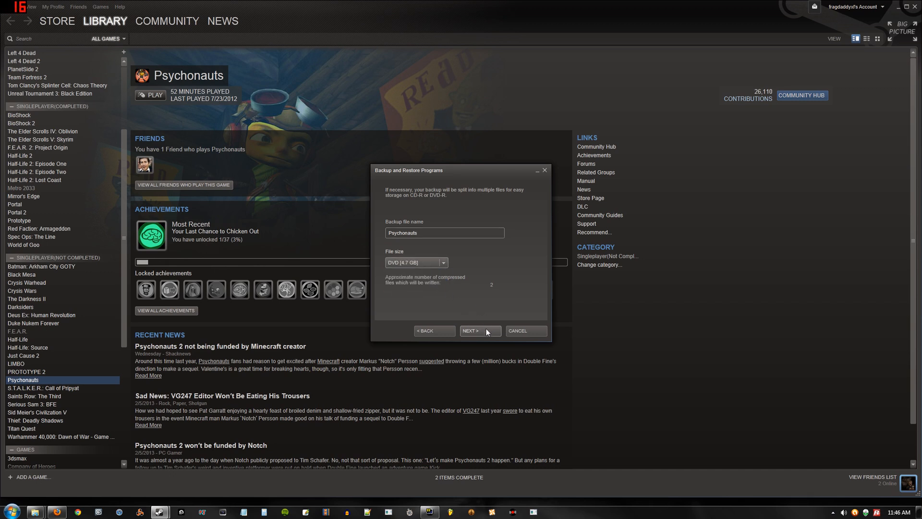
{"action": "left_click", "coordinate": [478, 331]}
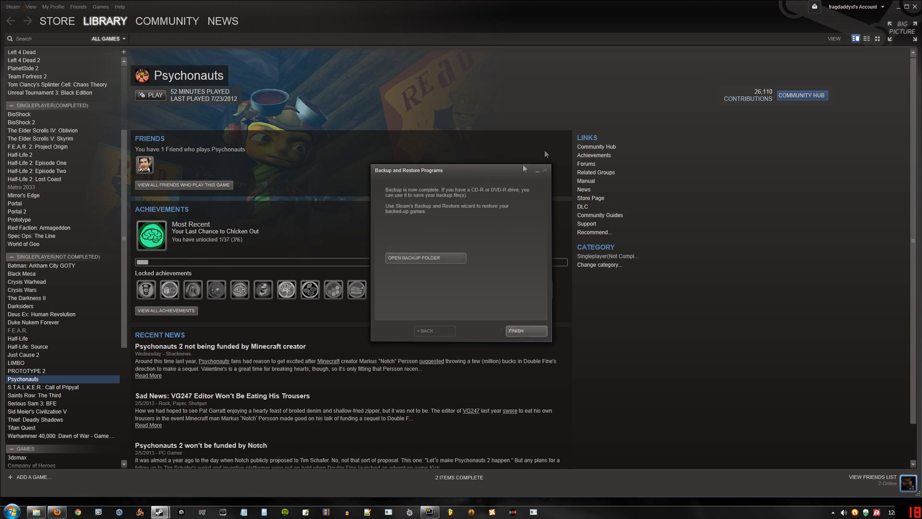
Finish the backup and delete Psychonauts' local content, confirming removal of all game files
{"action": "left_click", "coordinate": [524, 330]}
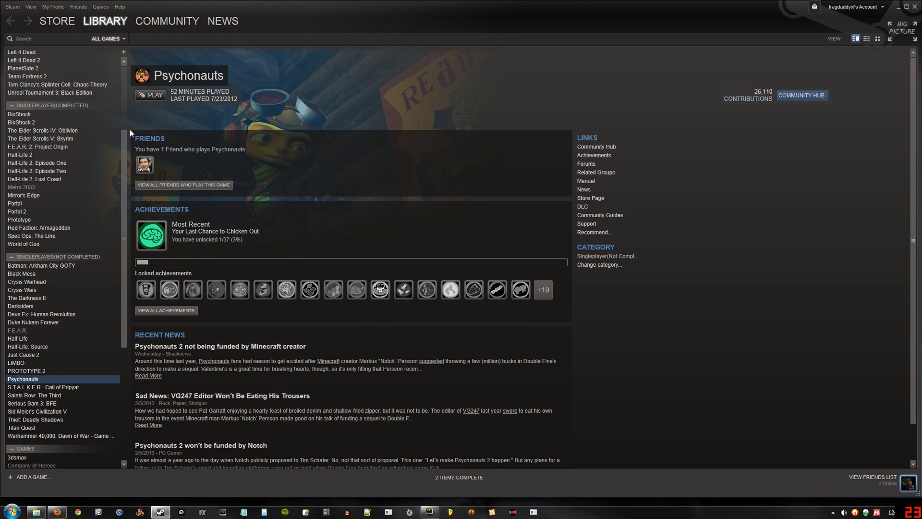
{"action": "right_click", "coordinate": [23, 378]}
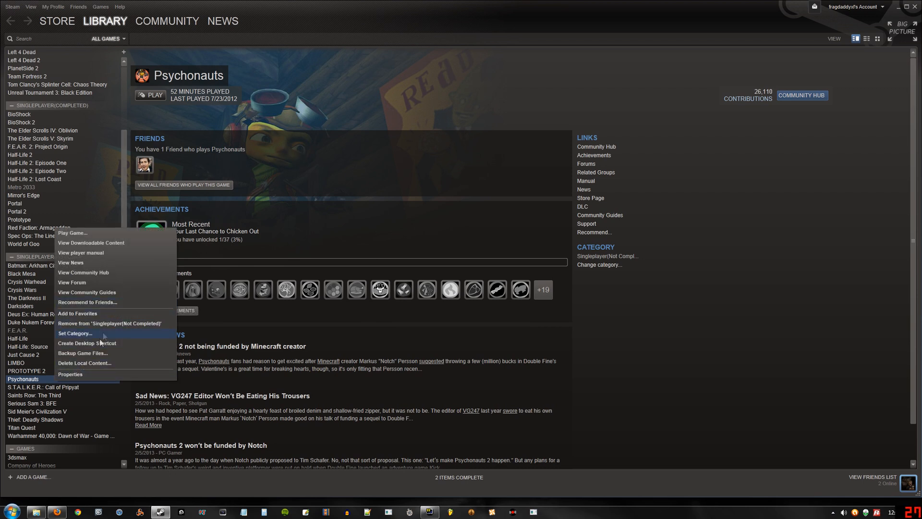
{"action": "left_click", "coordinate": [84, 363]}
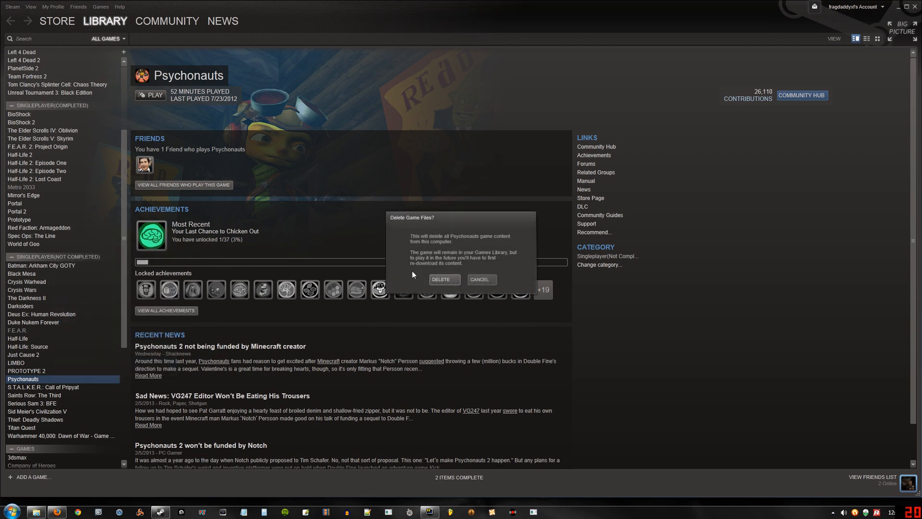
{"action": "left_click", "coordinate": [443, 279]}
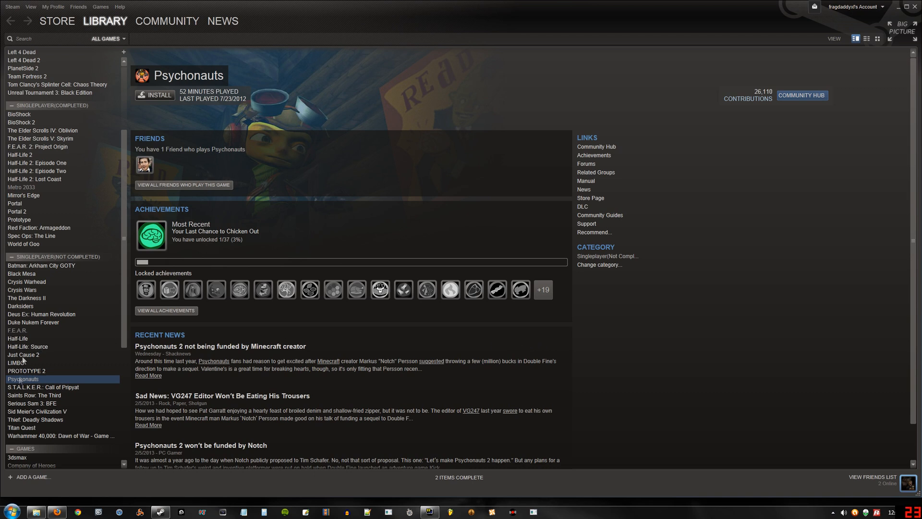
Start Restore a previous backup and select the Backups\Psychonauts folder as the source
{"action": "left_click", "coordinate": [11, 6]}
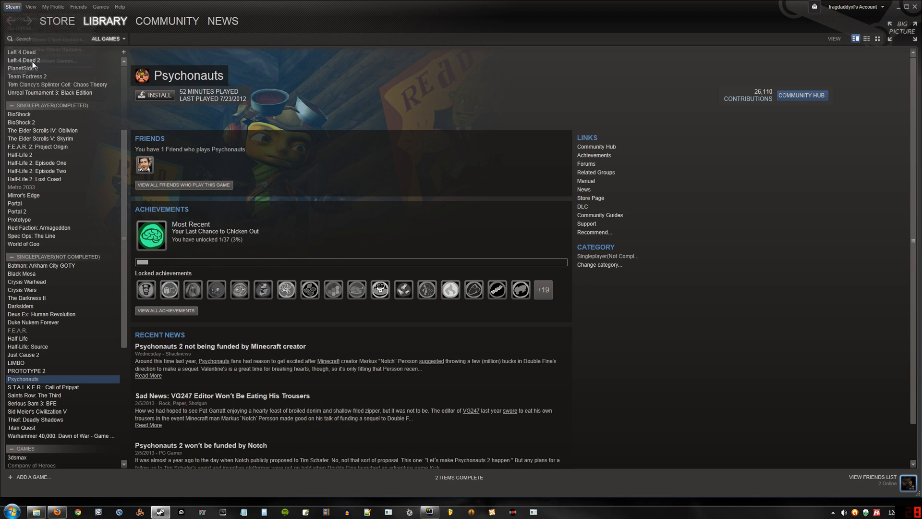
{"action": "left_click", "coordinate": [43, 60]}
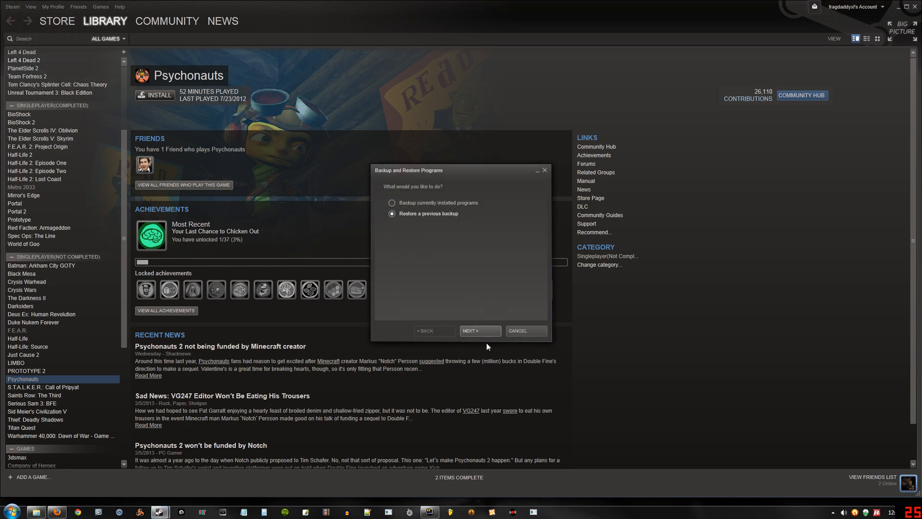
{"action": "left_click", "coordinate": [479, 330]}
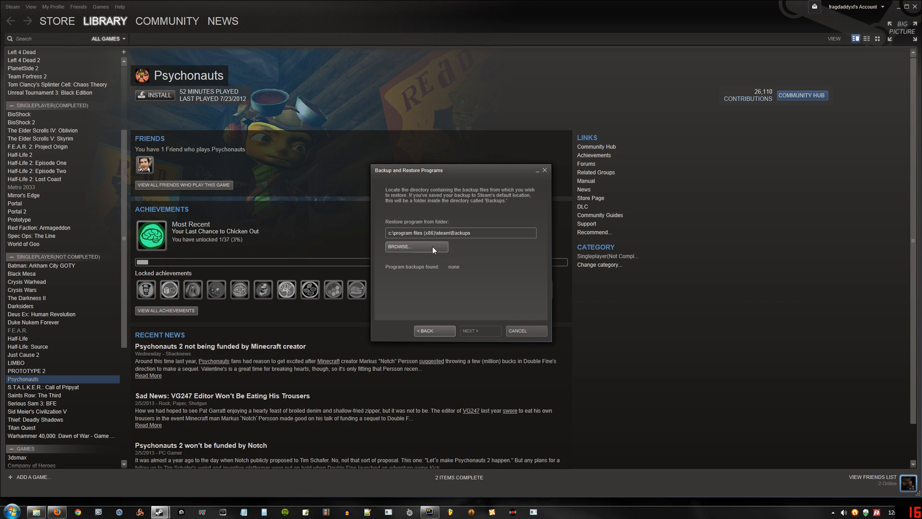
{"action": "left_click", "coordinate": [415, 247]}
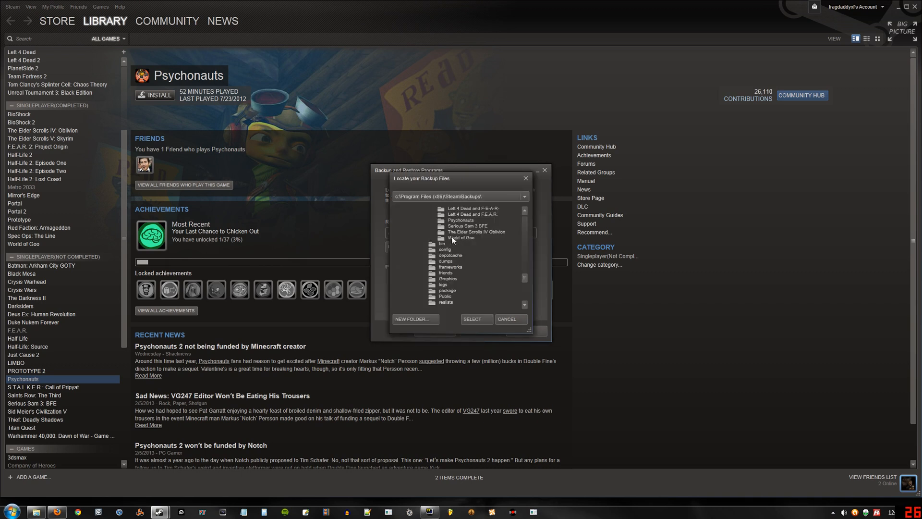
{"action": "left_click", "coordinate": [461, 220]}
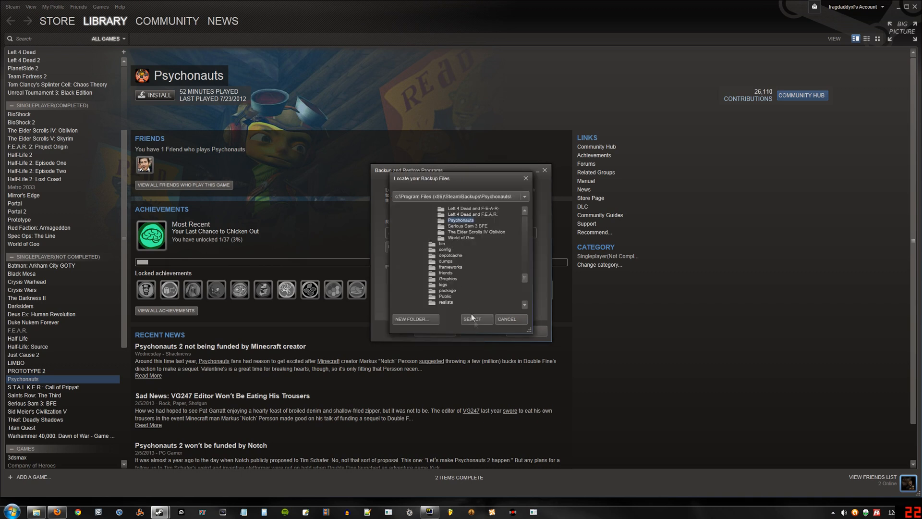
{"action": "left_click", "coordinate": [474, 319]}
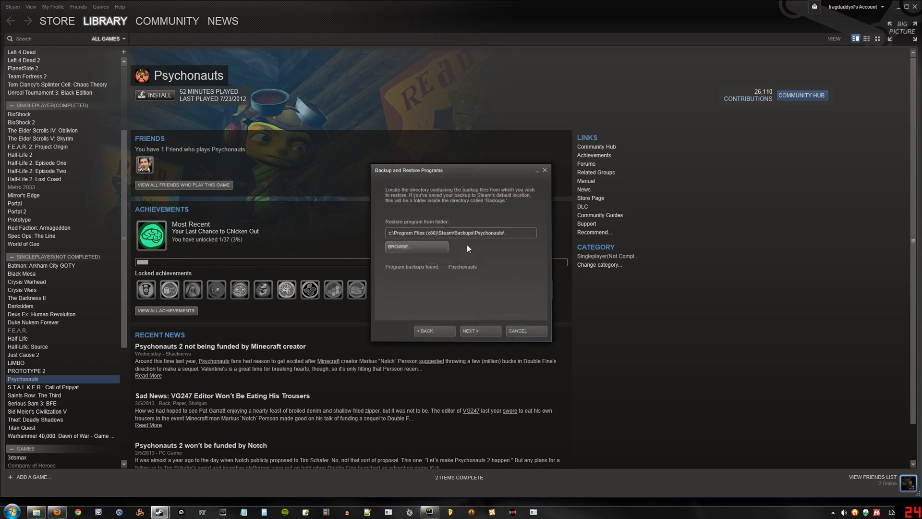
{"action": "mouse_move", "coordinate": [405, 266]}
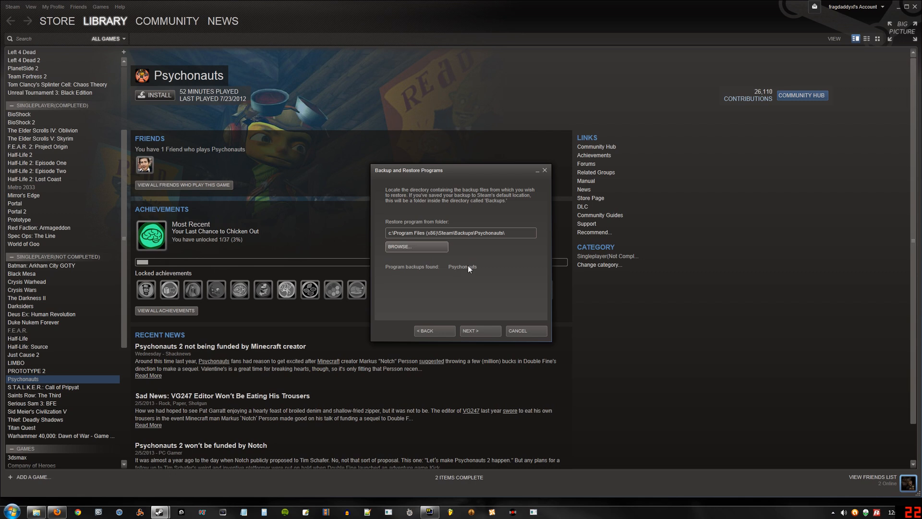
{"action": "left_click", "coordinate": [479, 330]}
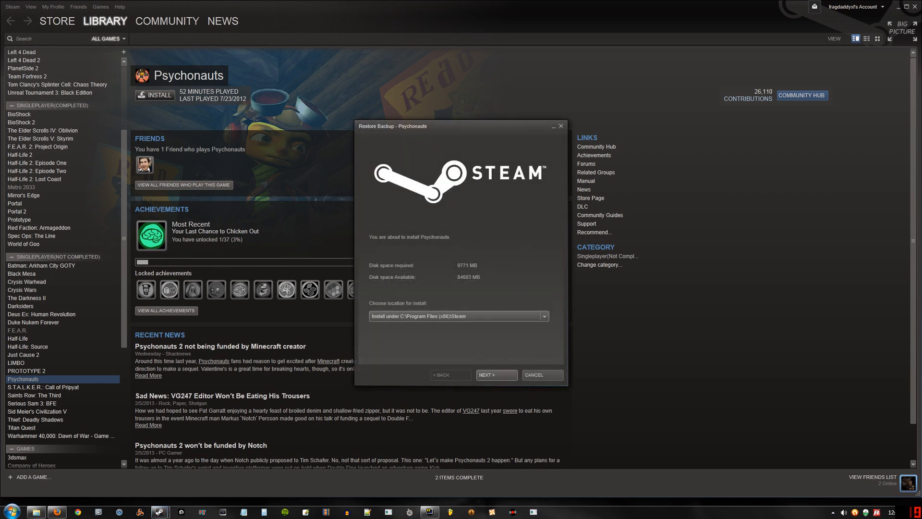
Choose Install under E:\Steam as the location and begin restoring Psychonauts there
{"action": "left_click", "coordinate": [541, 316]}
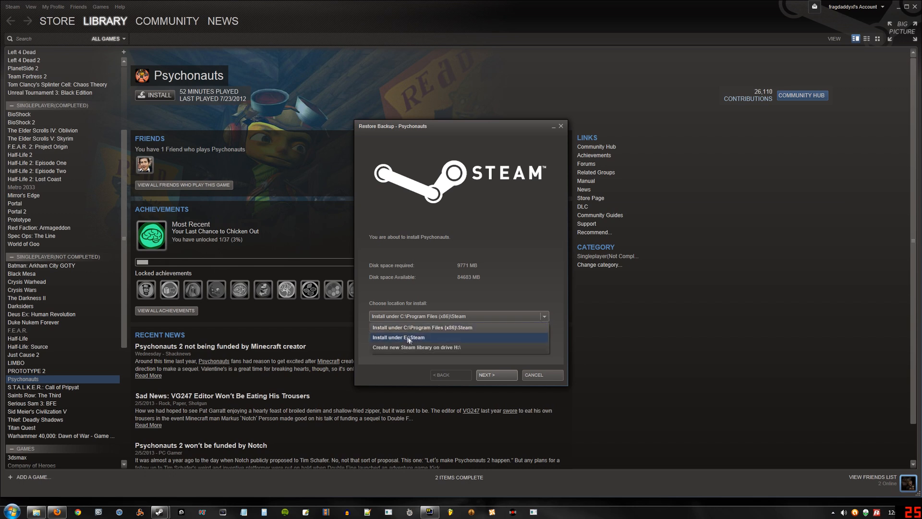
{"action": "mouse_move", "coordinate": [410, 343]}
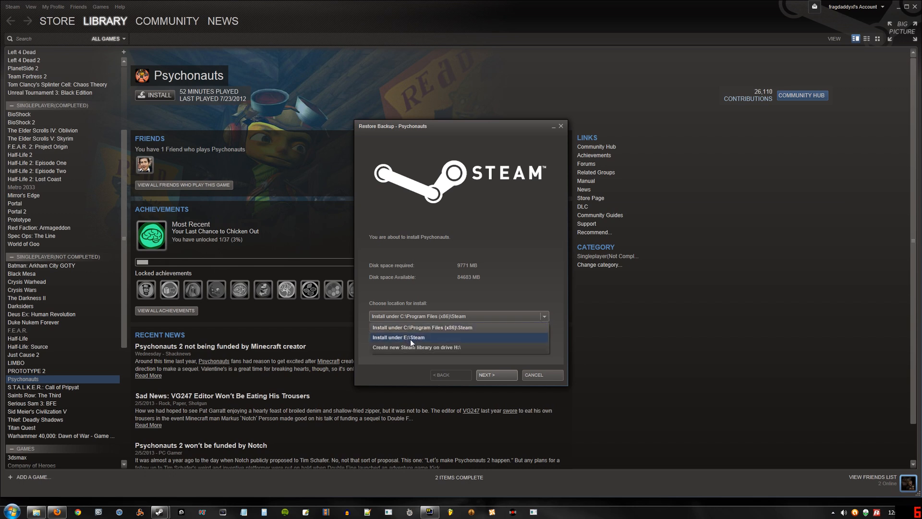
{"action": "left_click", "coordinate": [397, 337]}
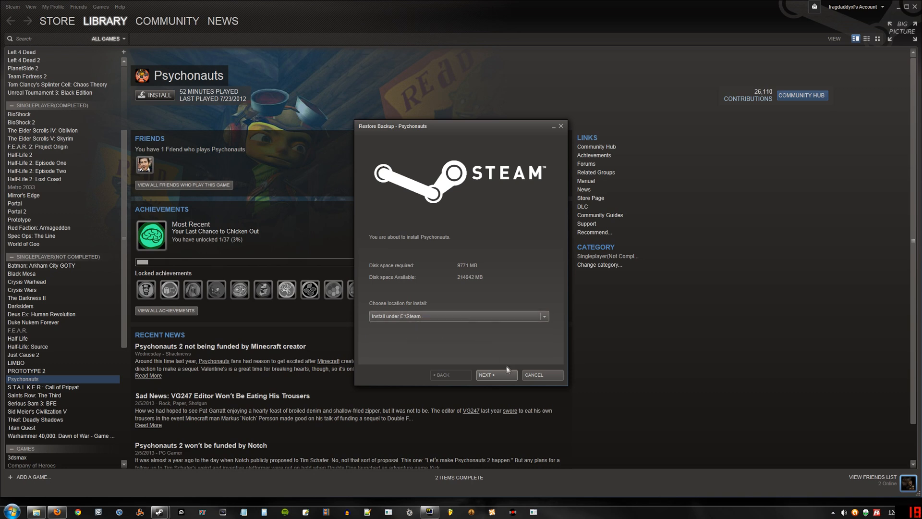
{"action": "left_click", "coordinate": [496, 375]}
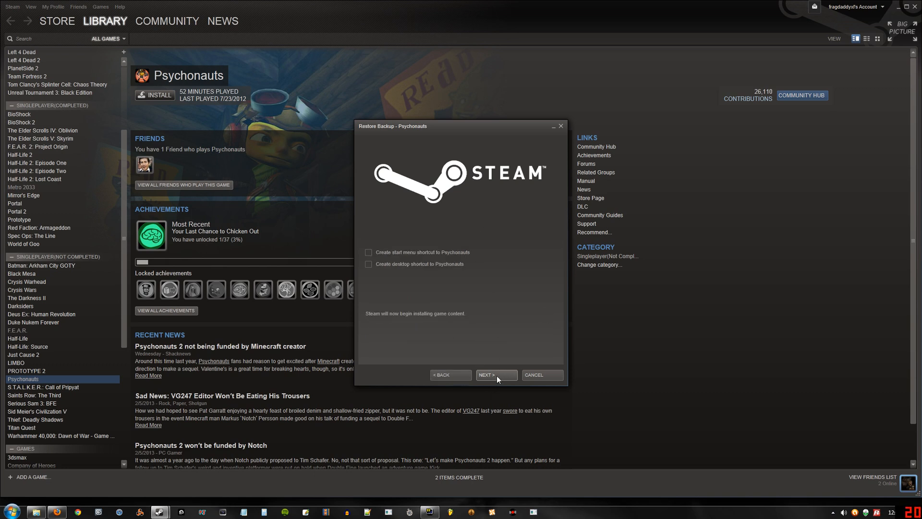
{"action": "left_click", "coordinate": [496, 374]}
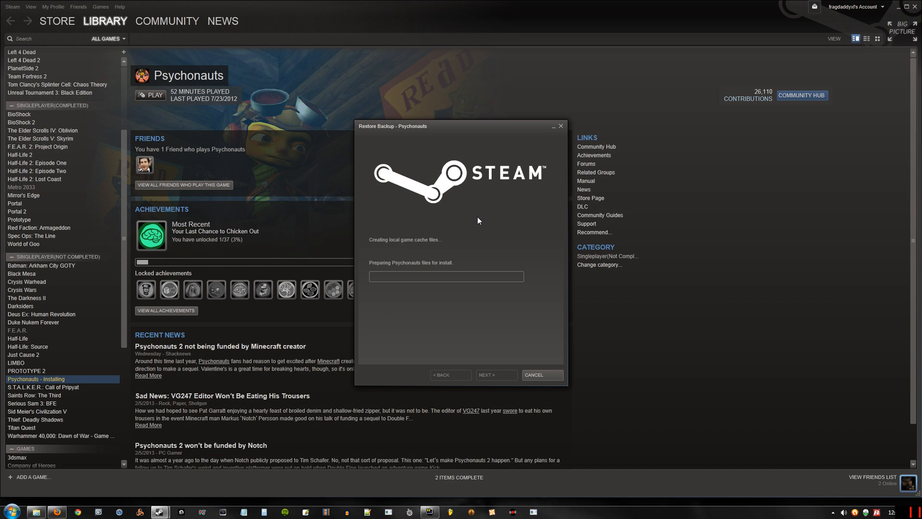